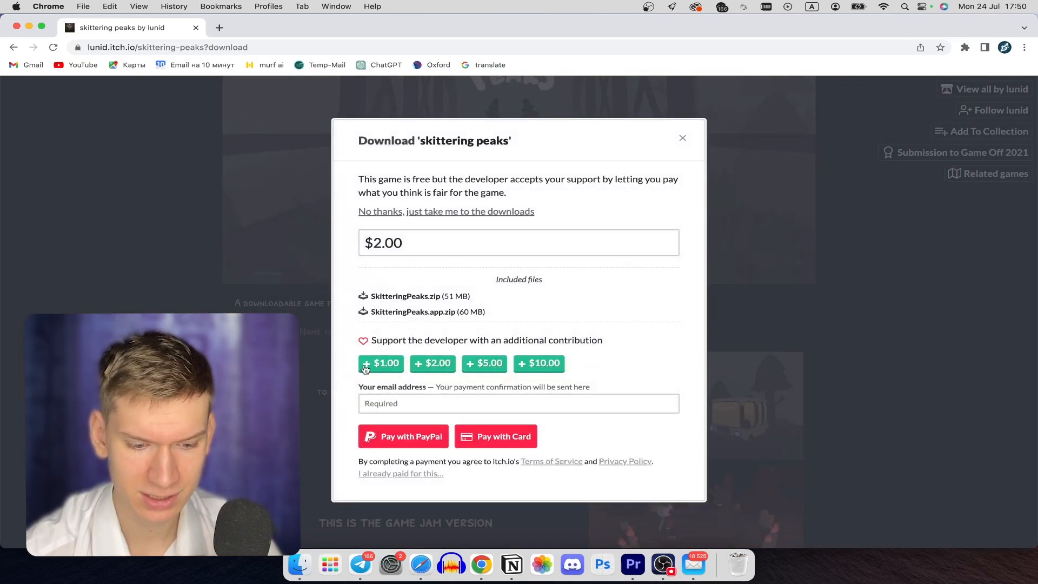
Step: Skip payment with 'No thanks, just take me to the downloads' for SkitteringPeaks.app.zip
{"action": "left_click", "coordinate": [445, 211]}
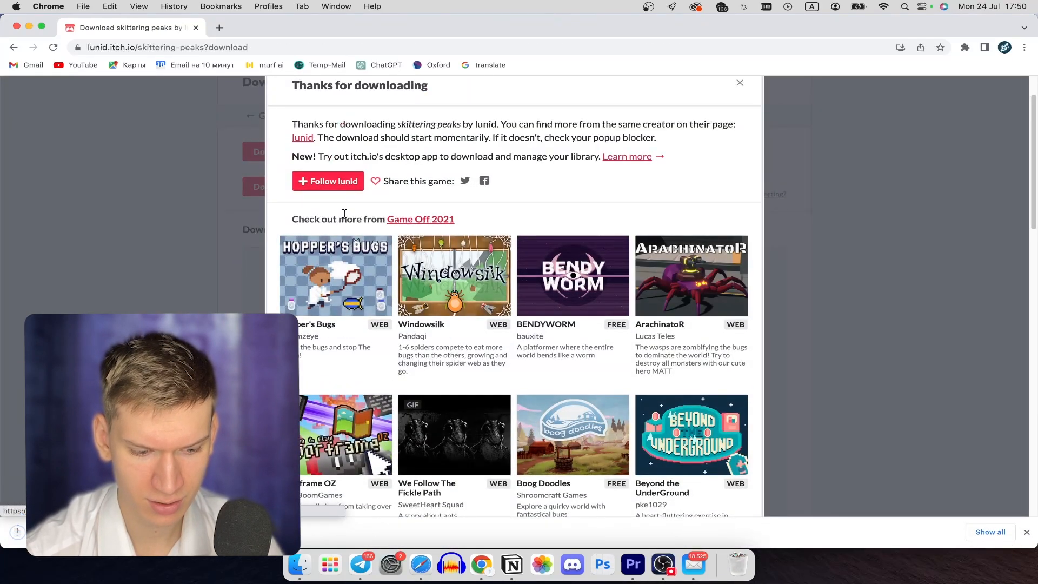
{"action": "scroll", "scroll_direction": "up", "scroll_amount": 3}
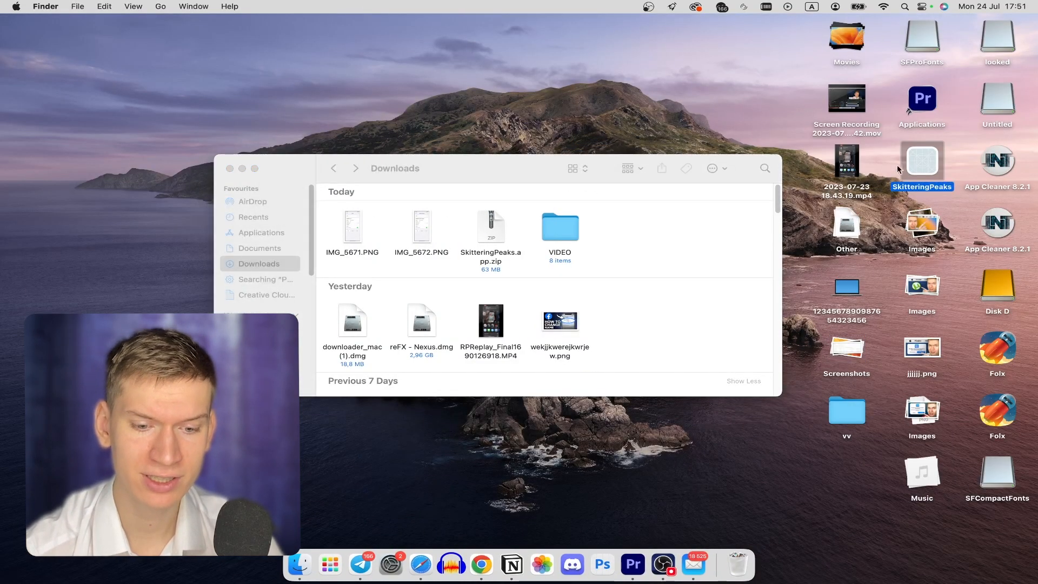
{"action": "double_click", "coordinate": [922, 160]}
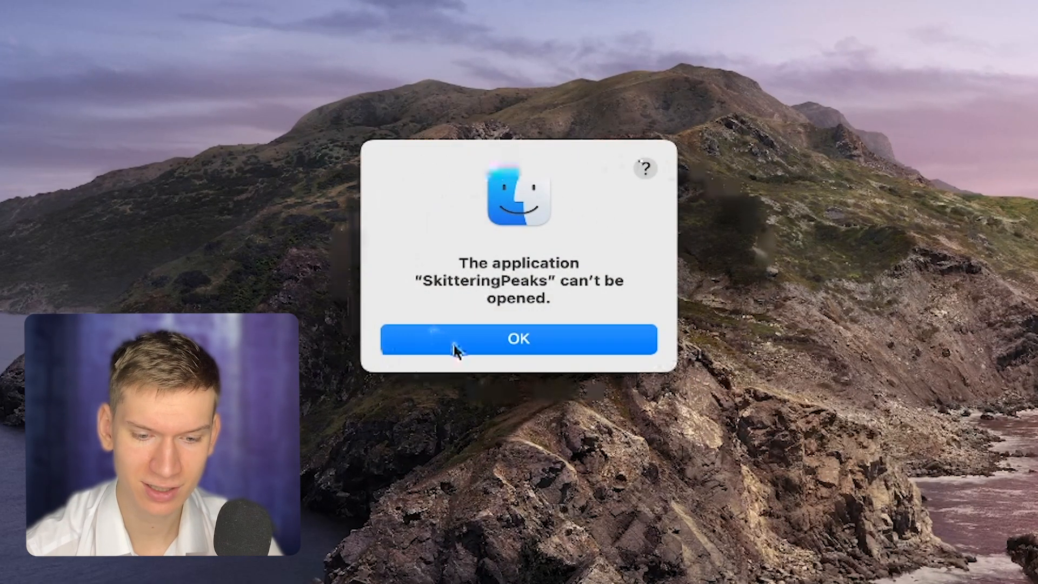
{"action": "left_click", "coordinate": [518, 339]}
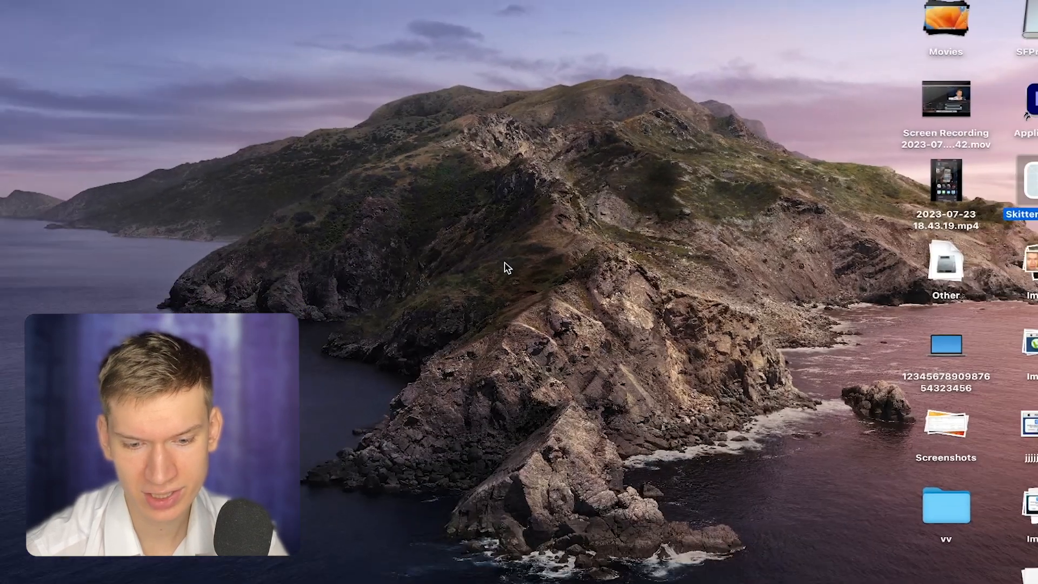
{"action": "key", "text": "cmd+space"}
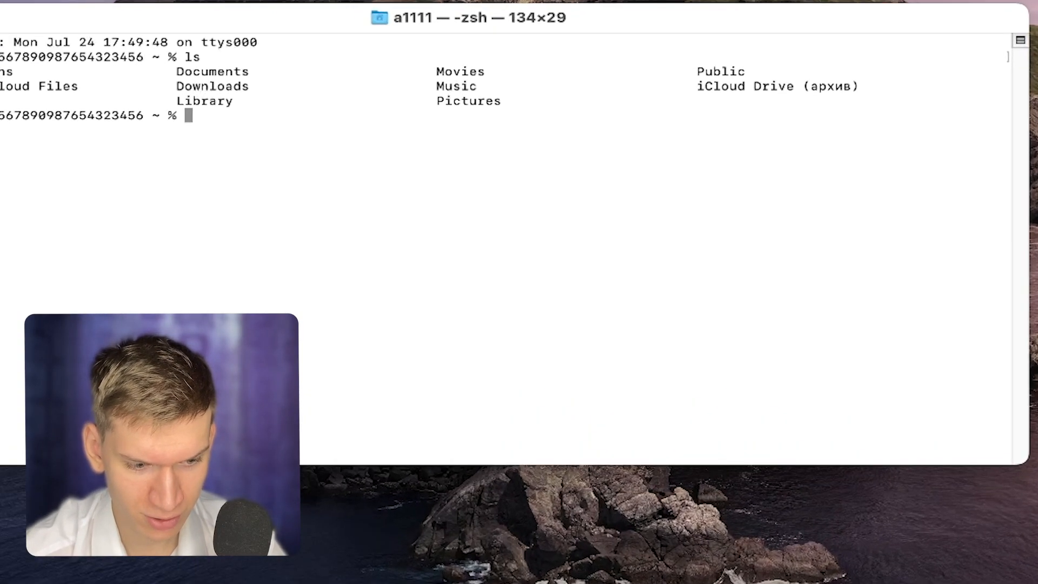
Step: Change Terminal's working directory to Desktop with cd Desktop
{"action": "type", "text": "cd De"}
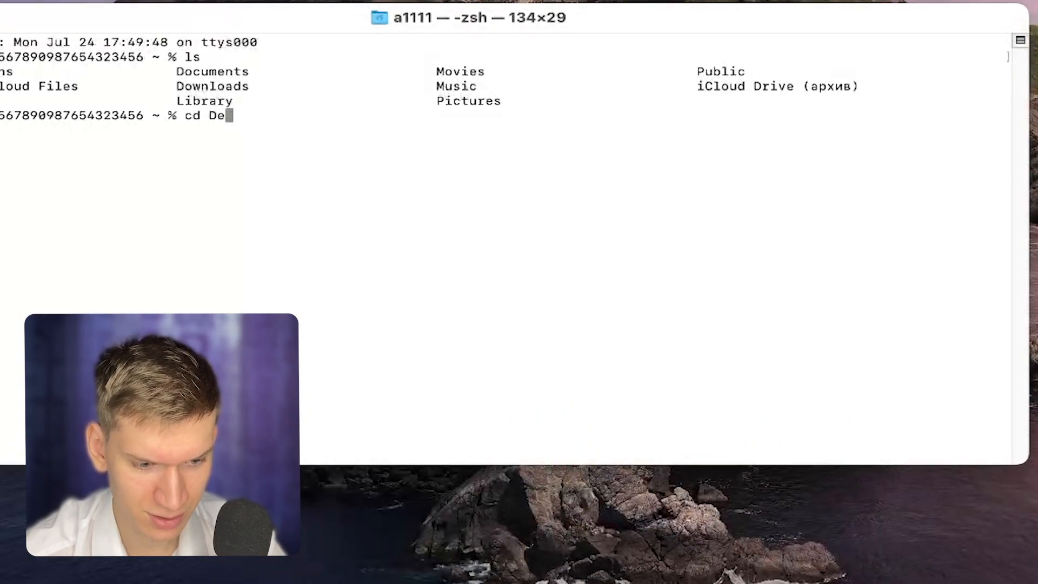
{"action": "type", "text": "sck"}
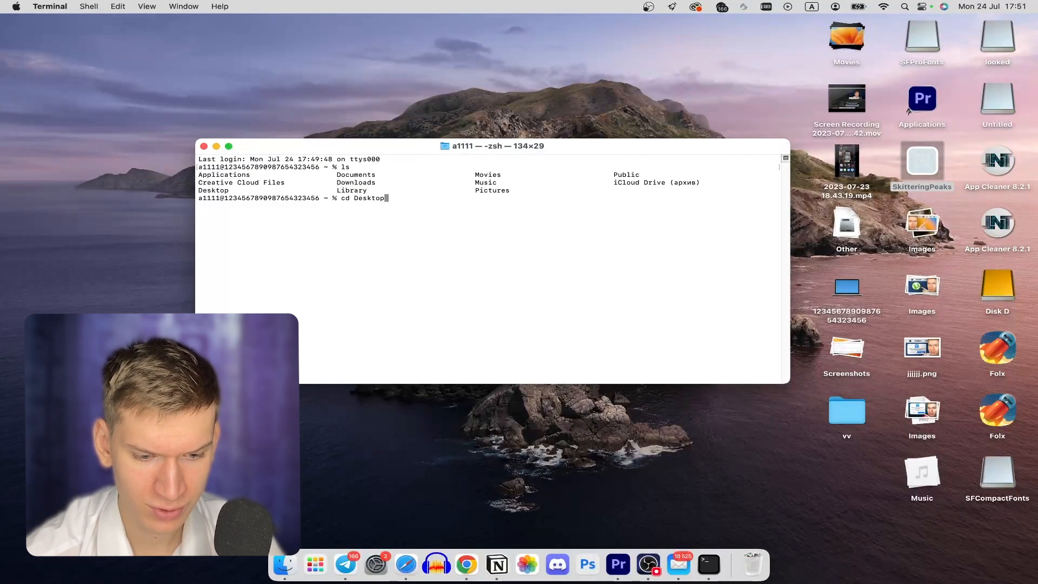
{"action": "key", "text": "Return"}
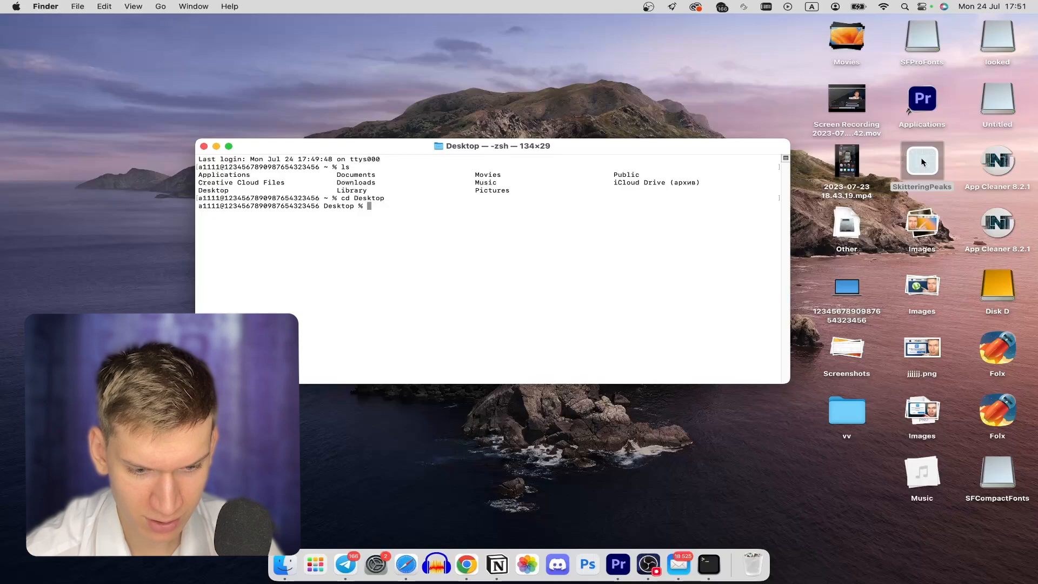
Step: Show Package Contents of SkitteringPeaks and browse Contents/MacOS to reveal mothsblood, then refocus Terminal
{"action": "right_click", "coordinate": [922, 163]}
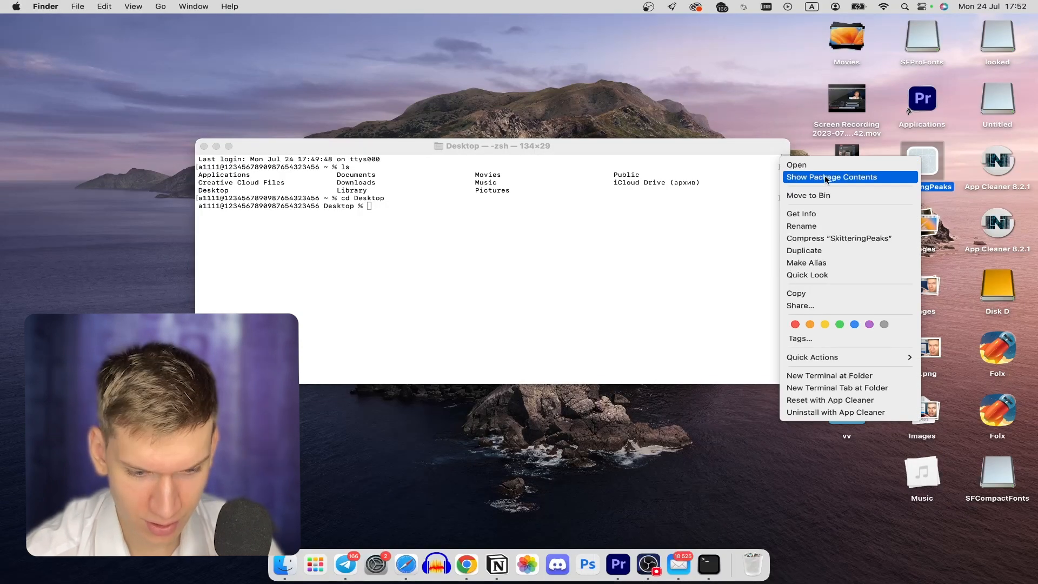
{"action": "left_click", "coordinate": [832, 177]}
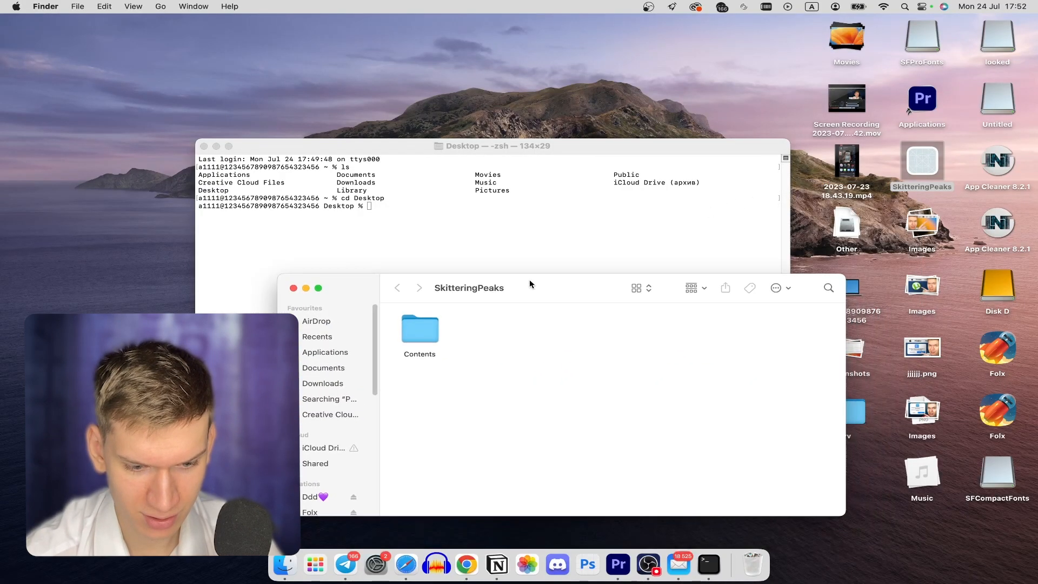
{"action": "double_click", "coordinate": [419, 329]}
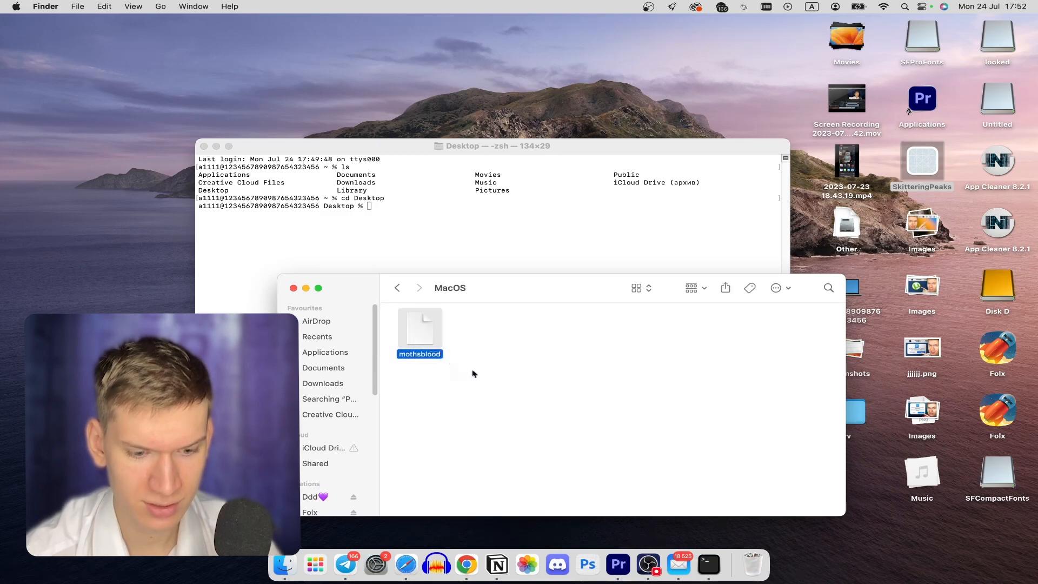
{"action": "left_click", "coordinate": [473, 374]}
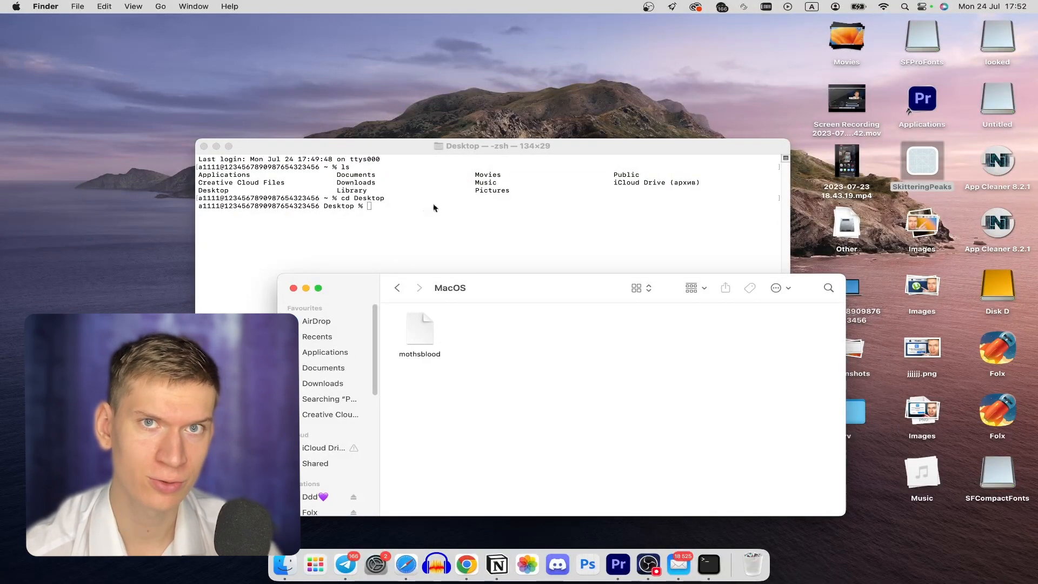
{"action": "left_click", "coordinate": [427, 210]}
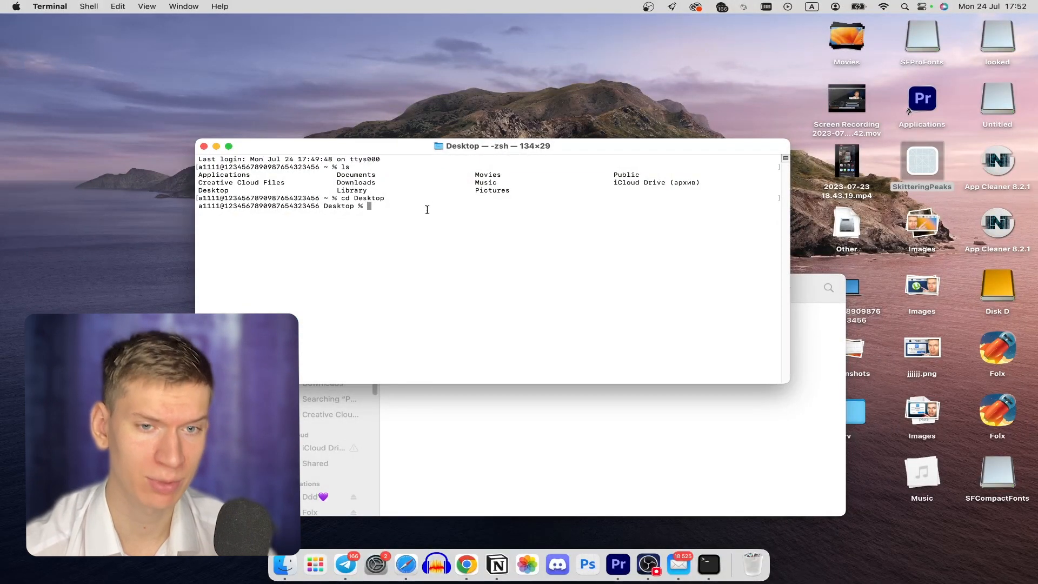
Step: Run chmod +x SkitteringPeaks.app/Contents/MacOS/'mothsblood' to make the binary executable
{"action": "type", "text": "chmod"}
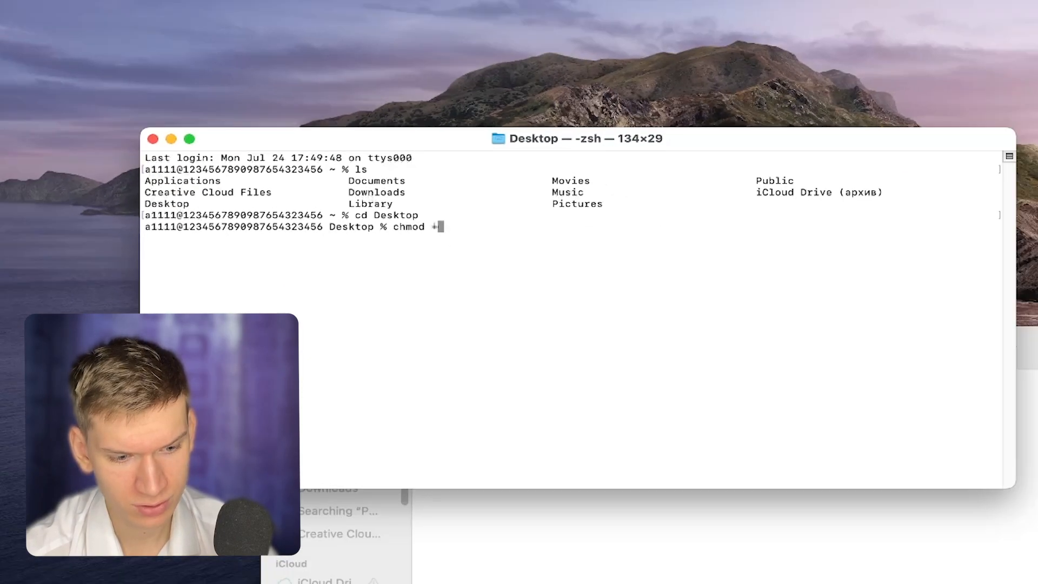
{"action": "type", "text": "+x"}
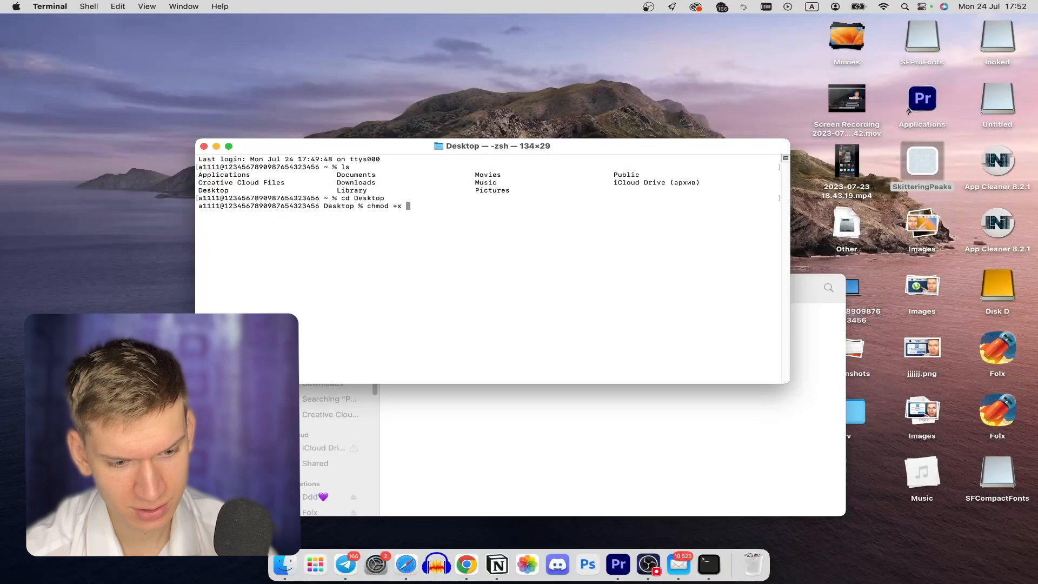
{"action": "right_click", "coordinate": [921, 160]}
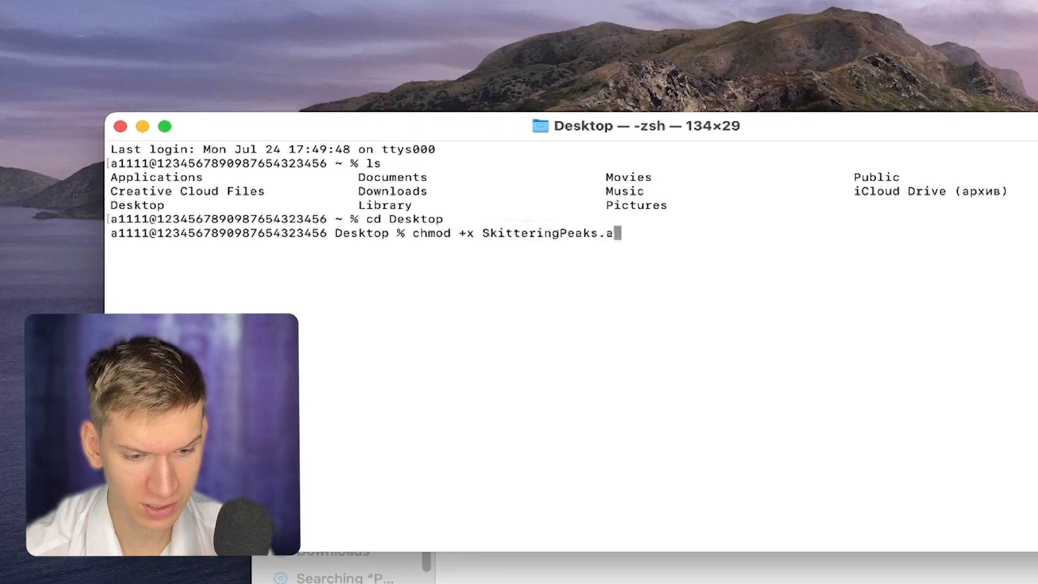
{"action": "type", "text": "pp/Contents/MacOS/'"}
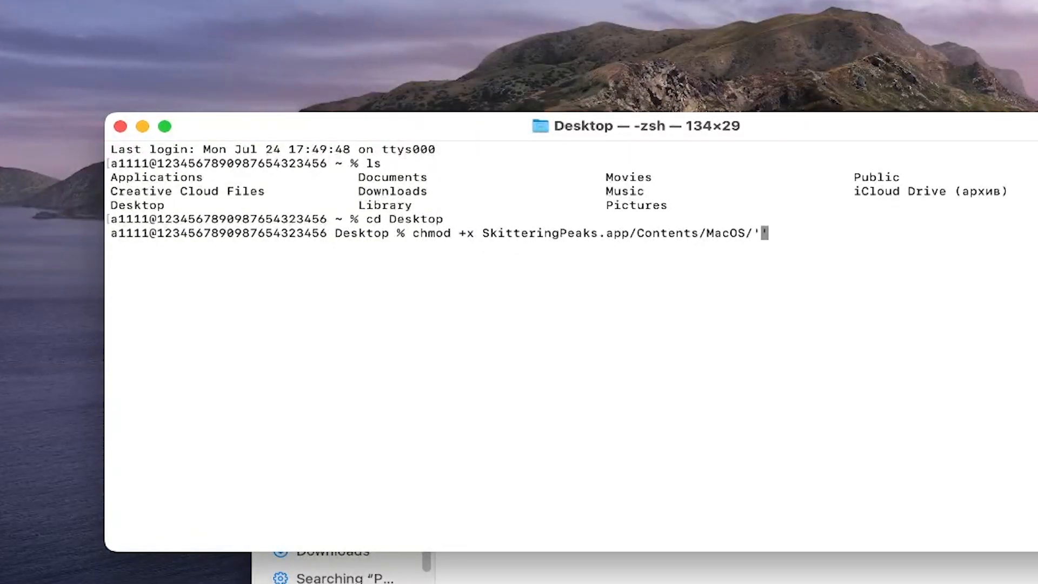
{"action": "type", "text": "mothsblood"}
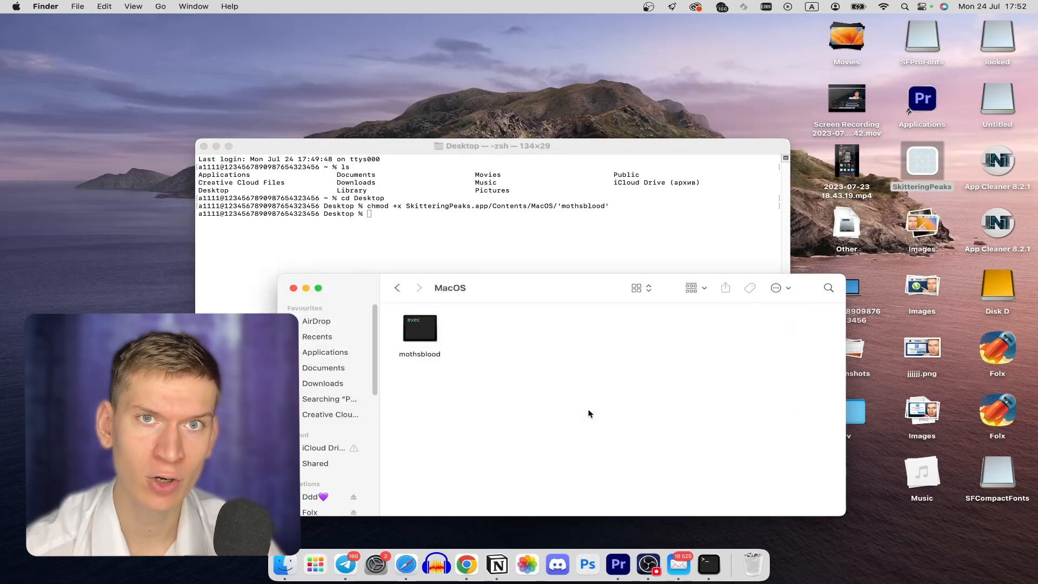
Step: Launch the mothsblood executable from the MacOS folder so the game window opens
{"action": "double_click", "coordinate": [420, 328]}
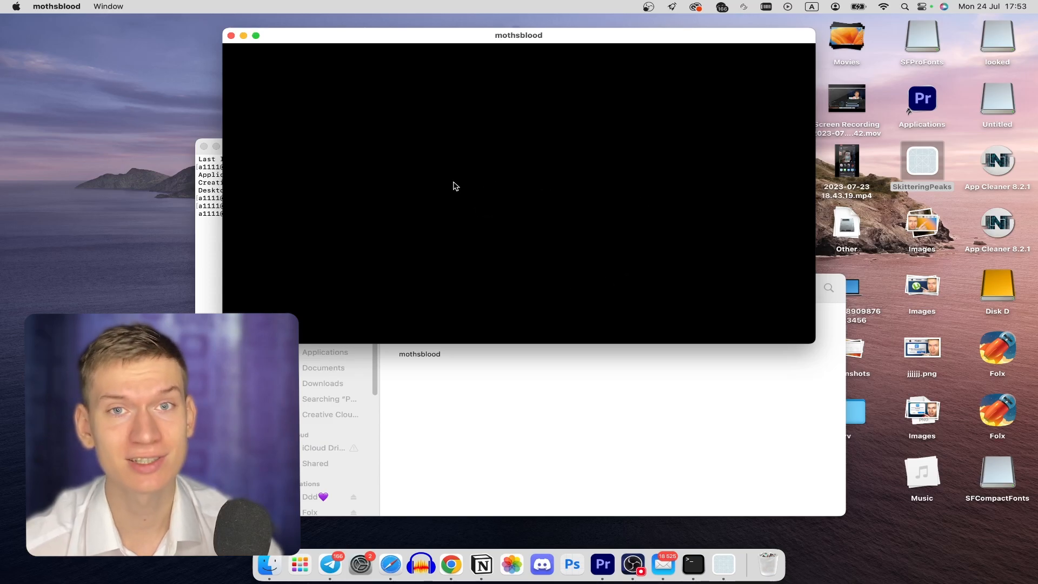